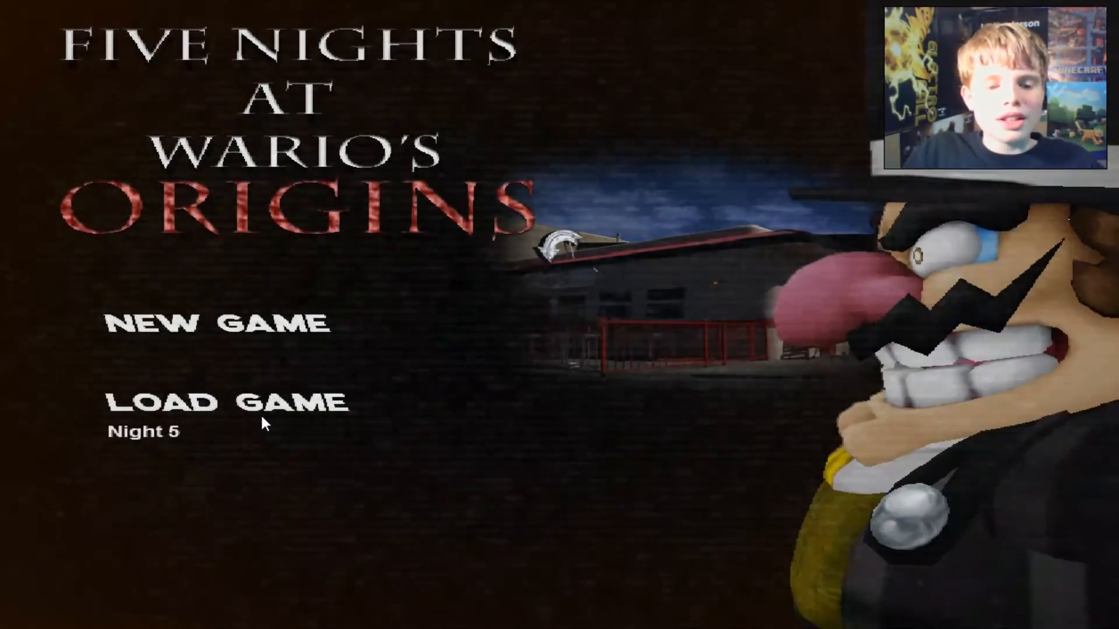
{"action": "mouse_move", "coordinate": [268, 417]}
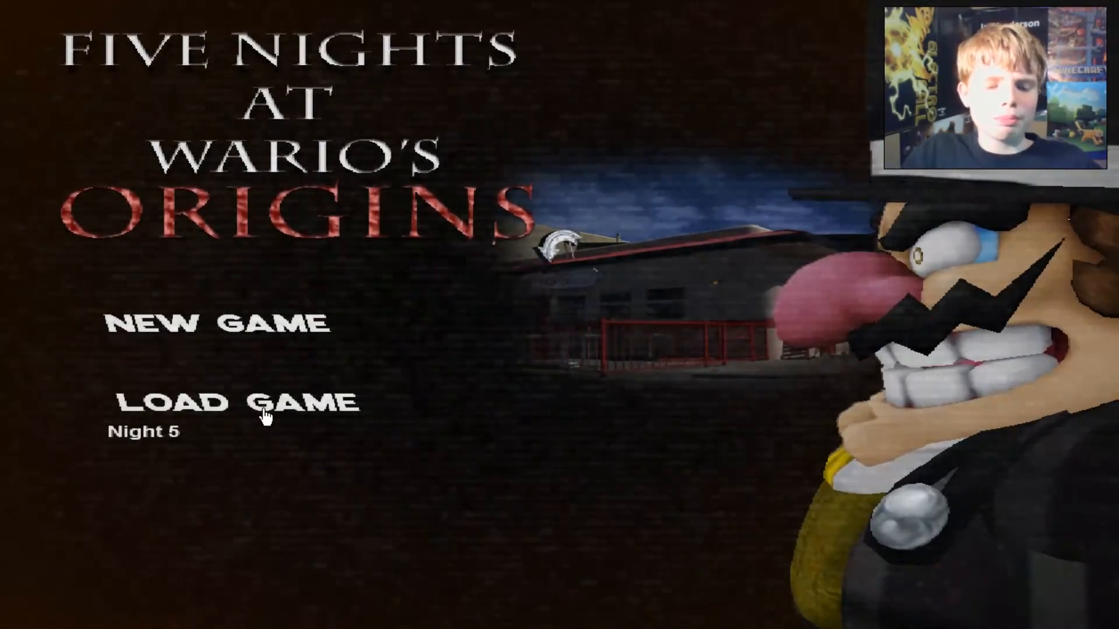
Load the saved Night 5, monitor the office into 1 AM and check inside the cabinet.
{"action": "left_click", "coordinate": [238, 402]}
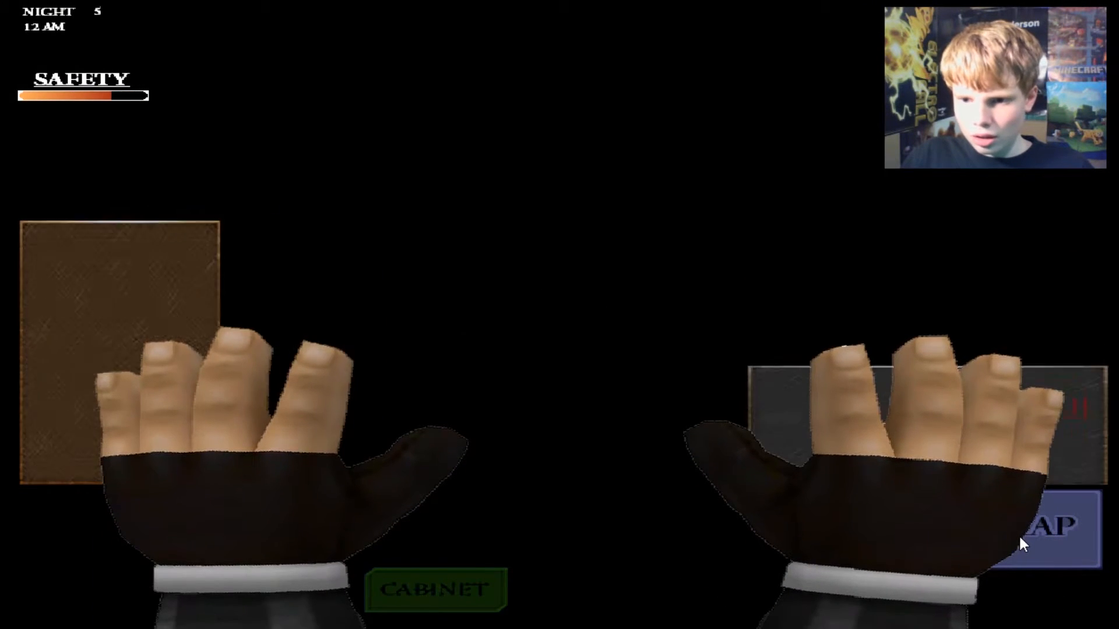
{"action": "left_click", "coordinate": [227, 590]}
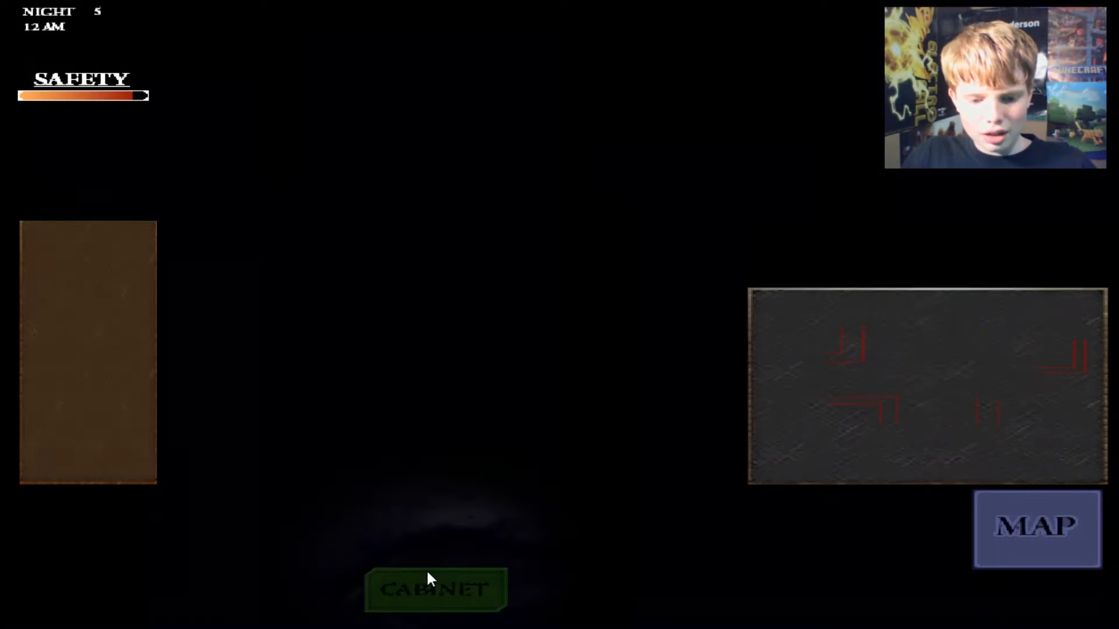
{"action": "left_click", "coordinate": [435, 590]}
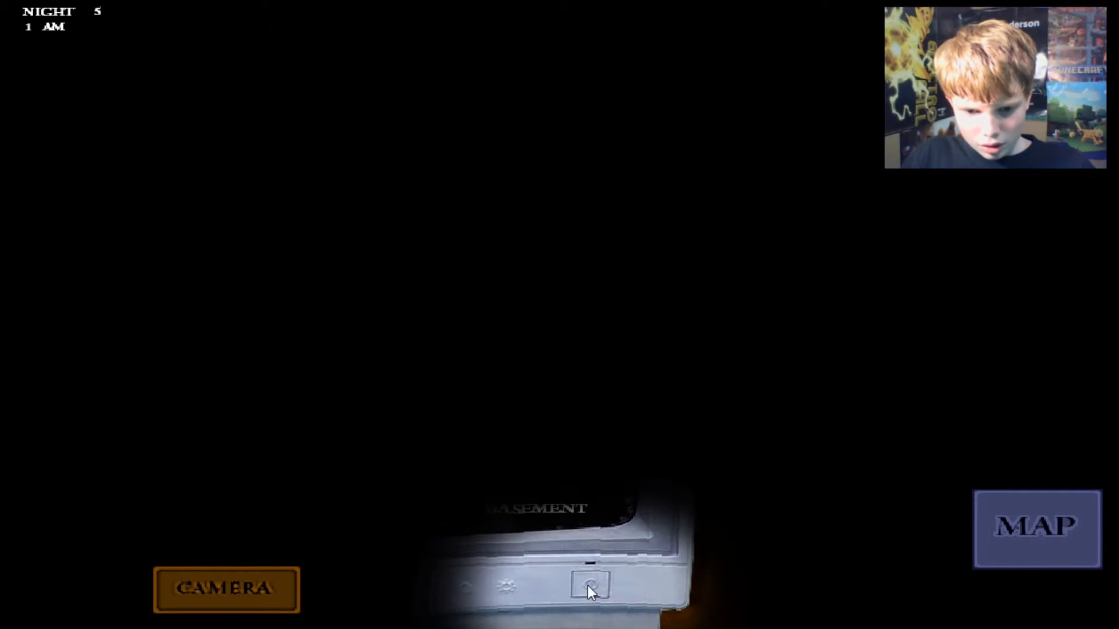
Use the mushroom and battery items and the camera while Night 5 reaches 2 AM.
{"action": "left_click", "coordinate": [590, 589]}
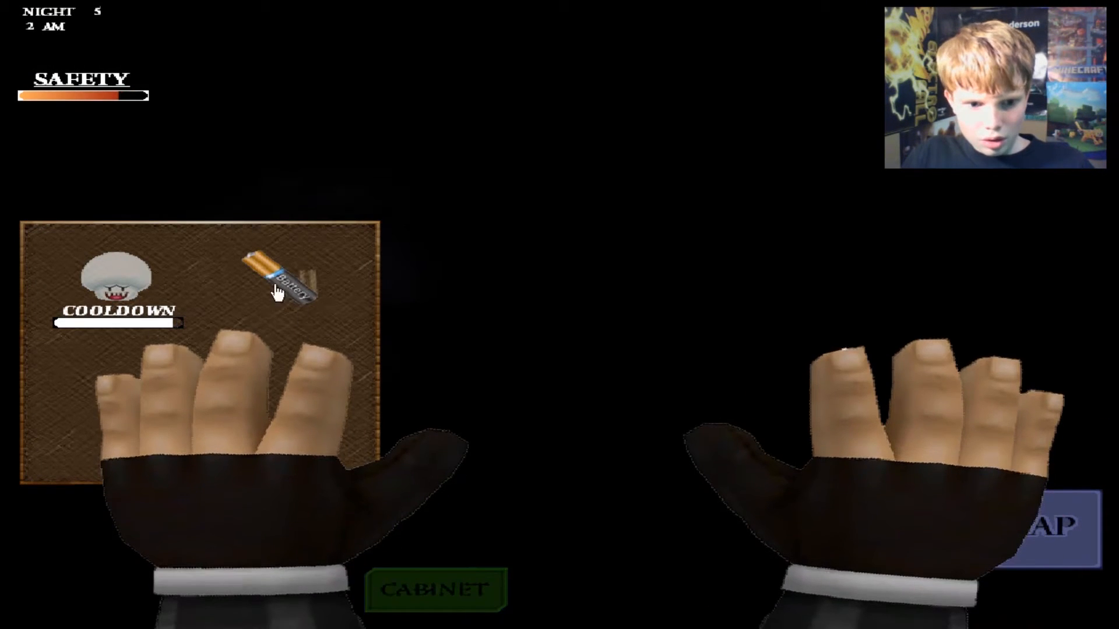
{"action": "left_click", "coordinate": [1036, 528]}
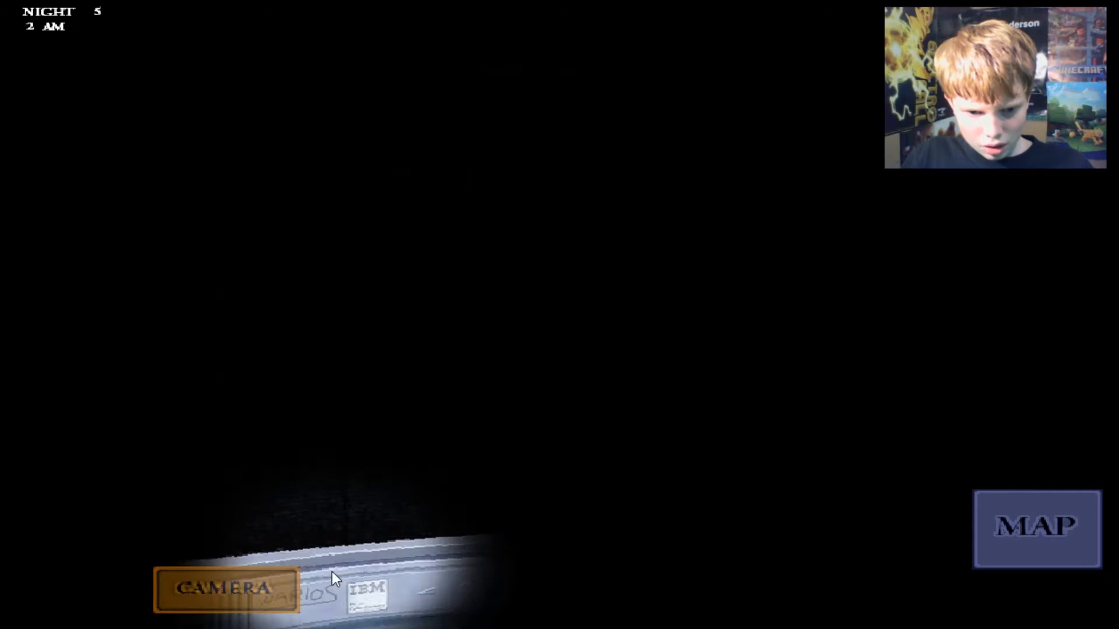
{"action": "left_click", "coordinate": [226, 590]}
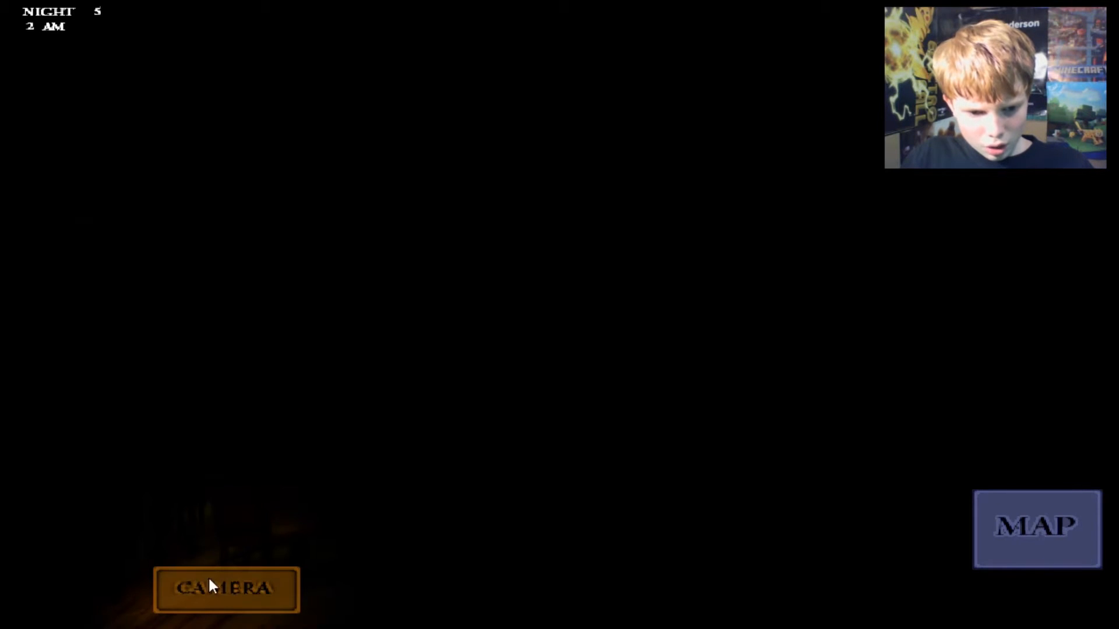
{"action": "left_click", "coordinate": [226, 589]}
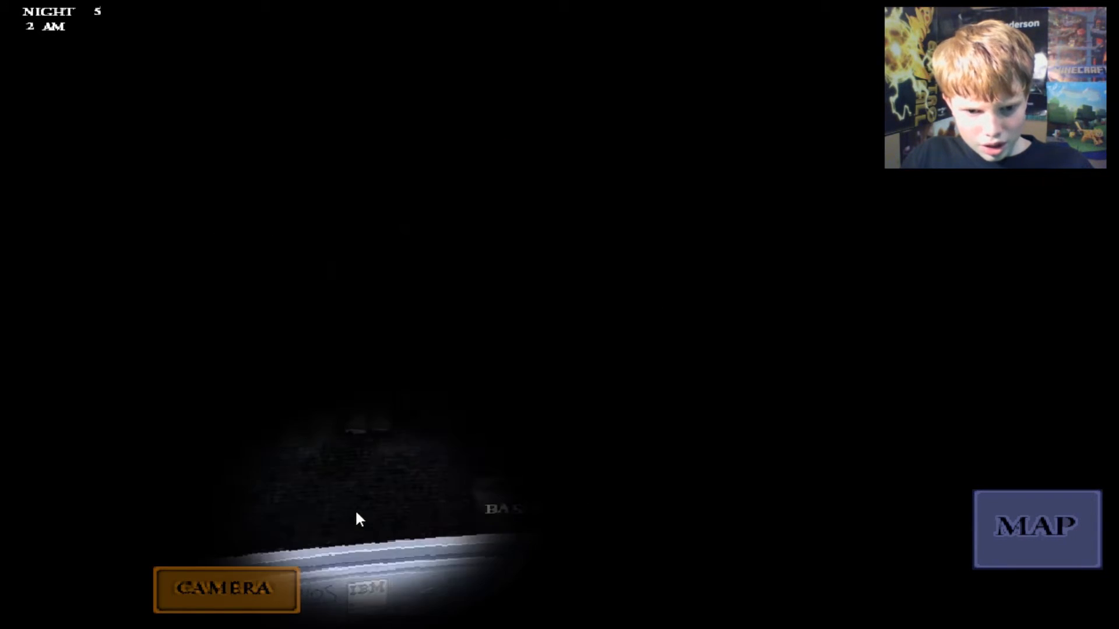
{"action": "left_click", "coordinate": [1037, 528]}
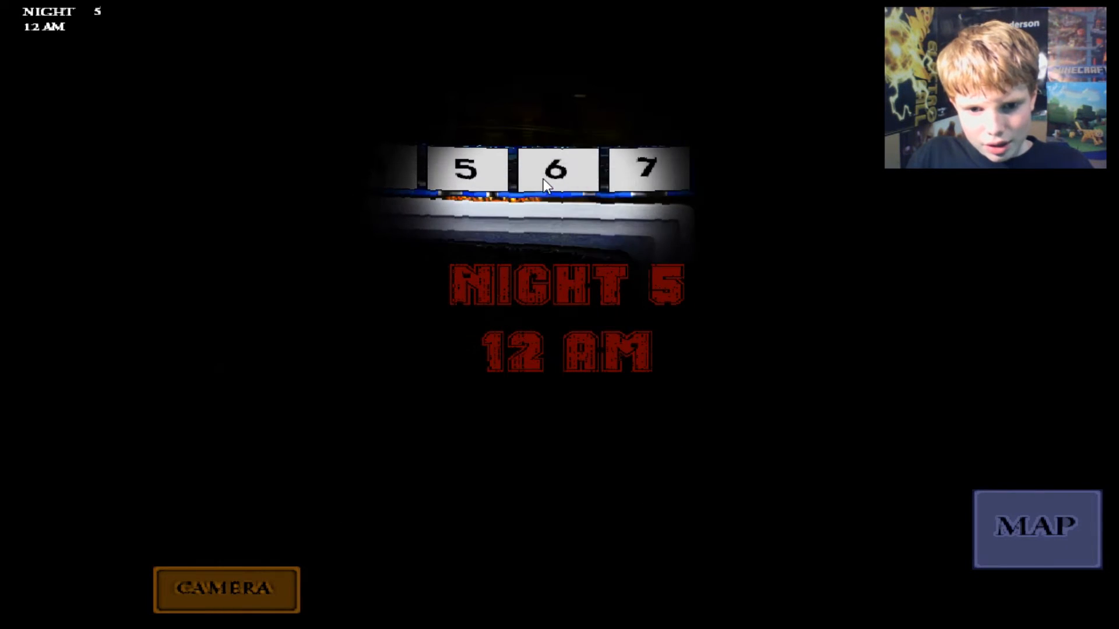
Check the camera and cabinet on the restarted night, then reload Night 5 from the title menu.
{"action": "left_click", "coordinate": [226, 589]}
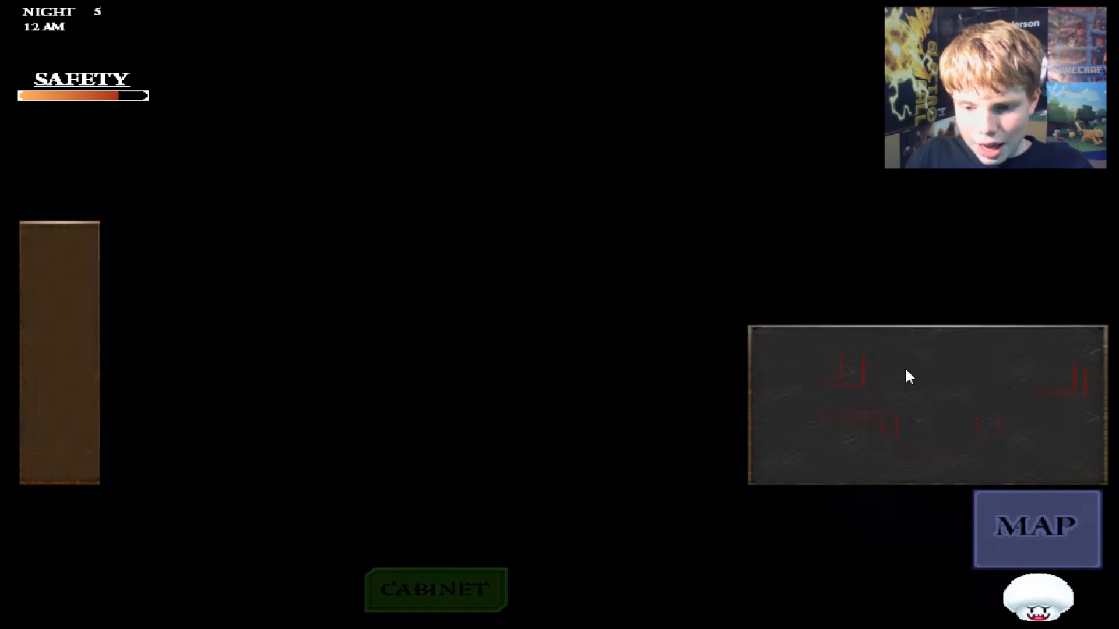
{"action": "left_click", "coordinate": [434, 589]}
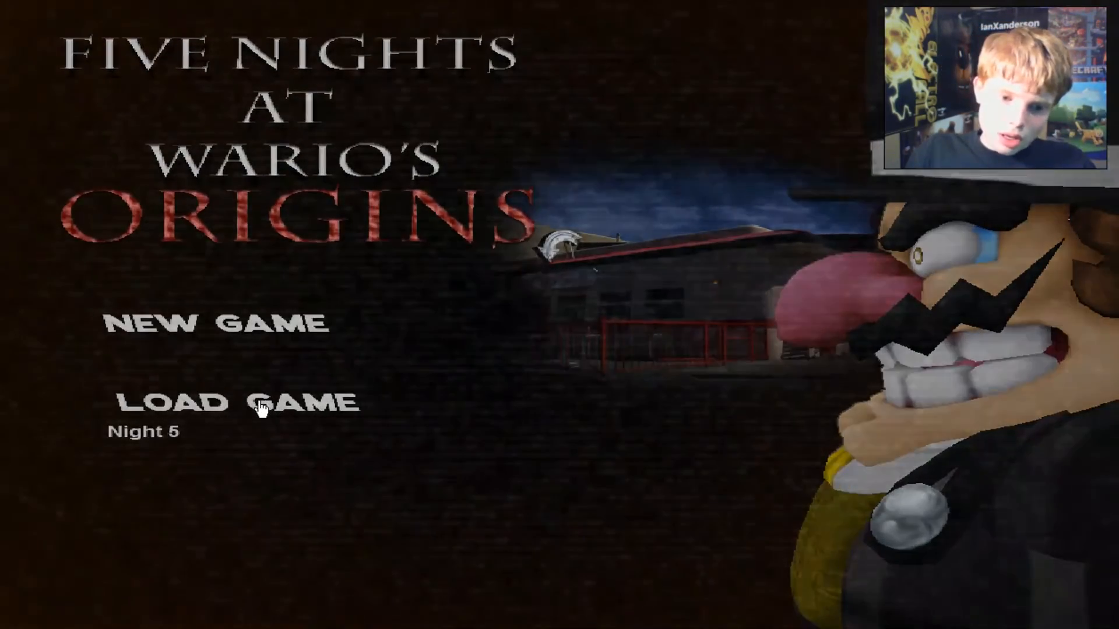
{"action": "left_click", "coordinate": [239, 401]}
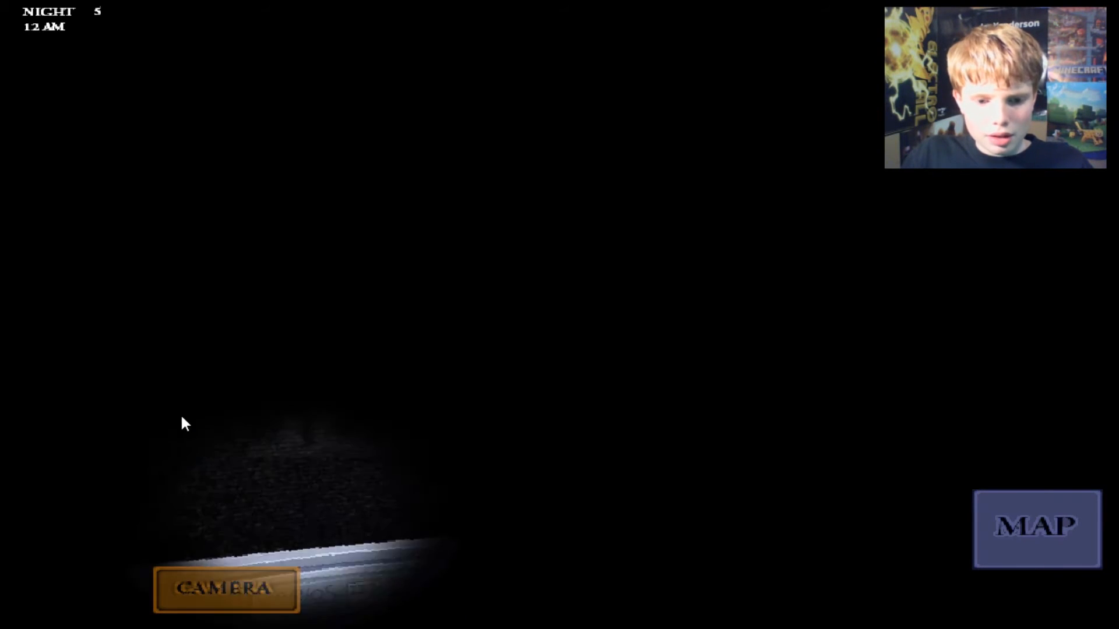
Watch the rooms through the camera and map views until Night 5 reaches 1 AM.
{"action": "left_click", "coordinate": [225, 588]}
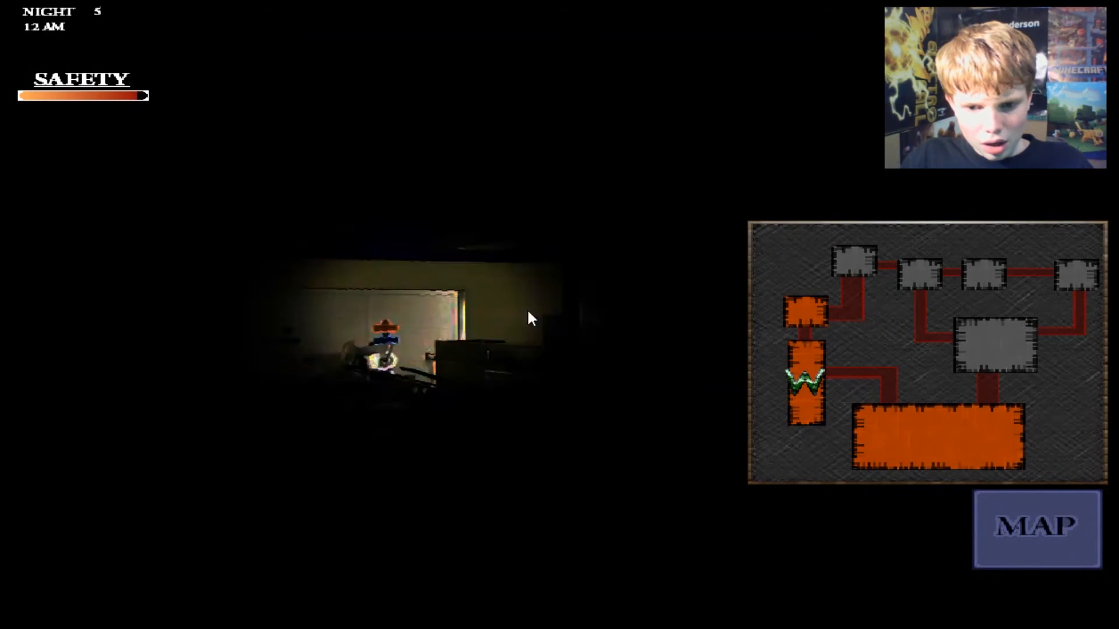
{"action": "left_click", "coordinate": [1035, 527]}
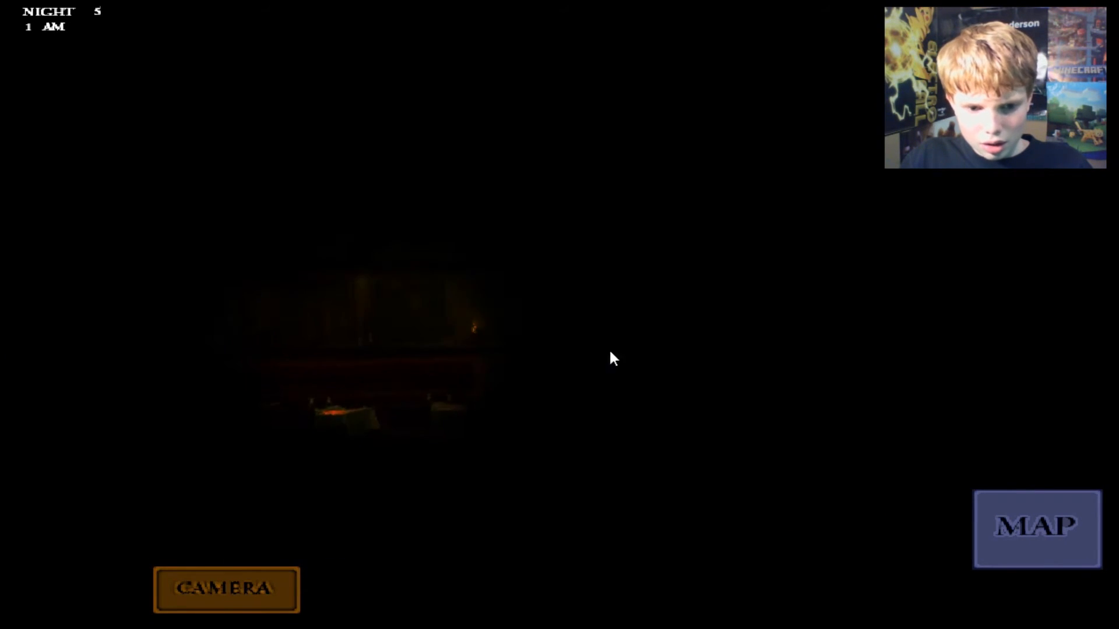
{"action": "left_click", "coordinate": [1035, 528]}
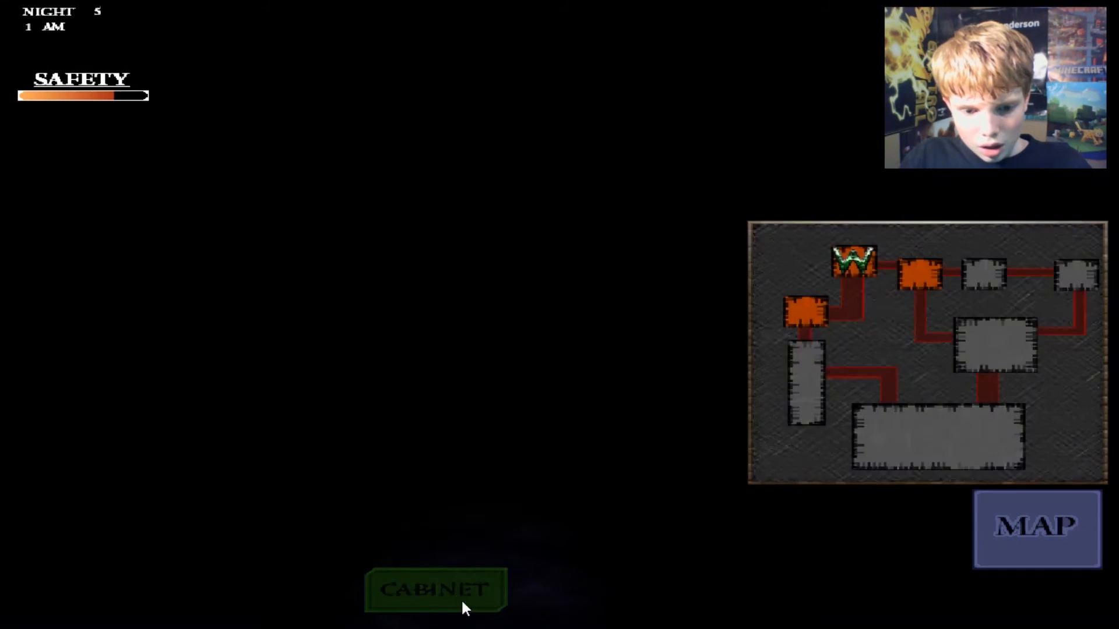
Take the battery from the cabinet stash and watch the cameras until the 2 AM loss.
{"action": "left_click", "coordinate": [435, 590]}
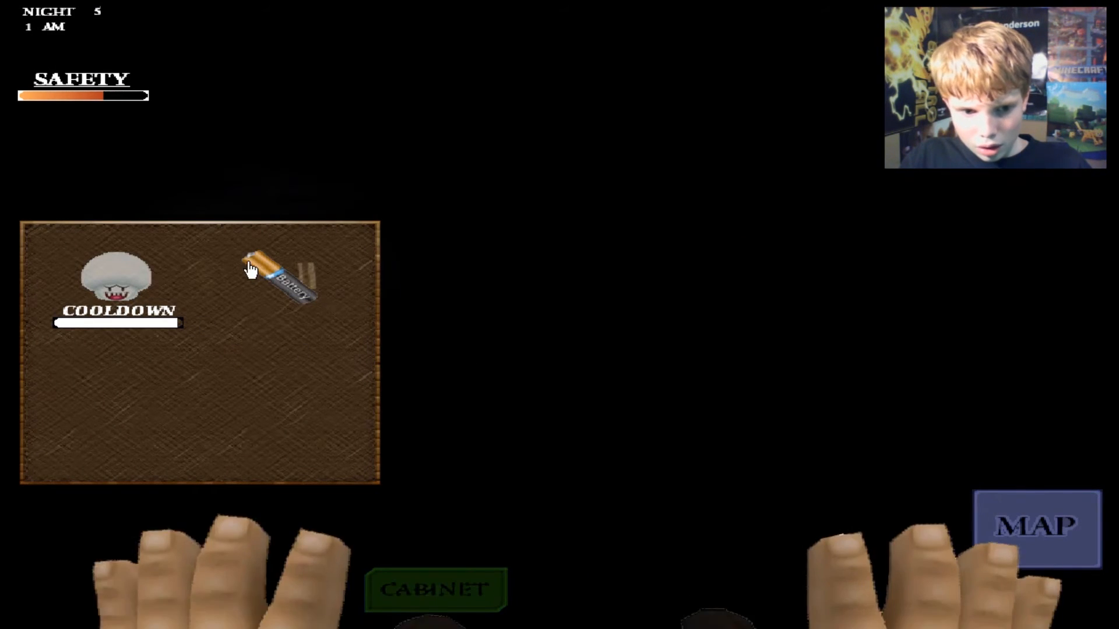
{"action": "left_click", "coordinate": [1038, 528]}
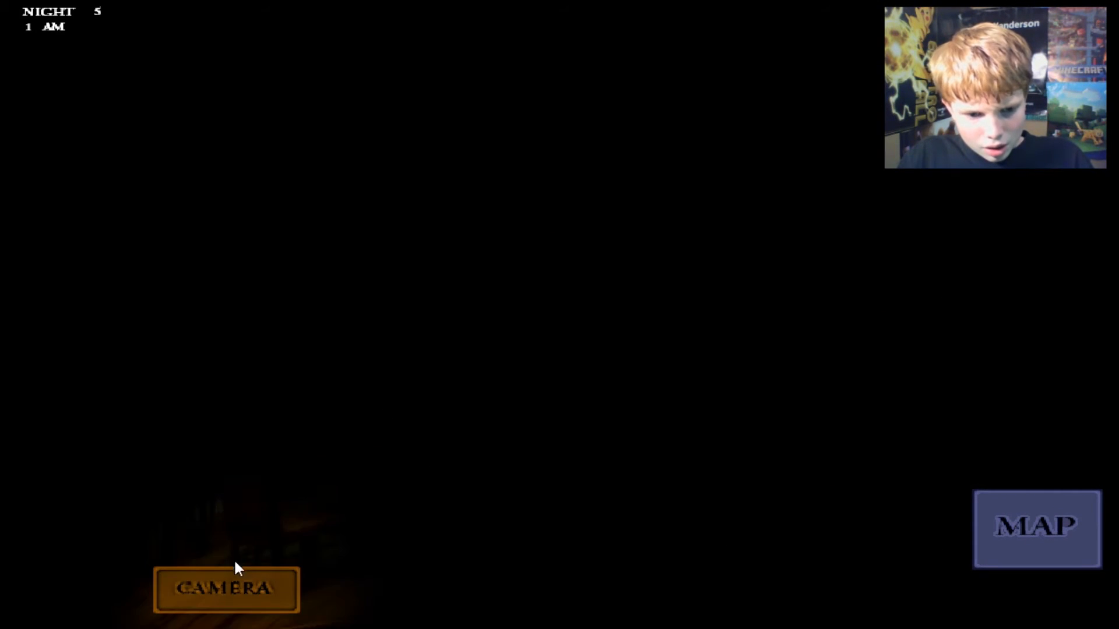
{"action": "left_click", "coordinate": [226, 589]}
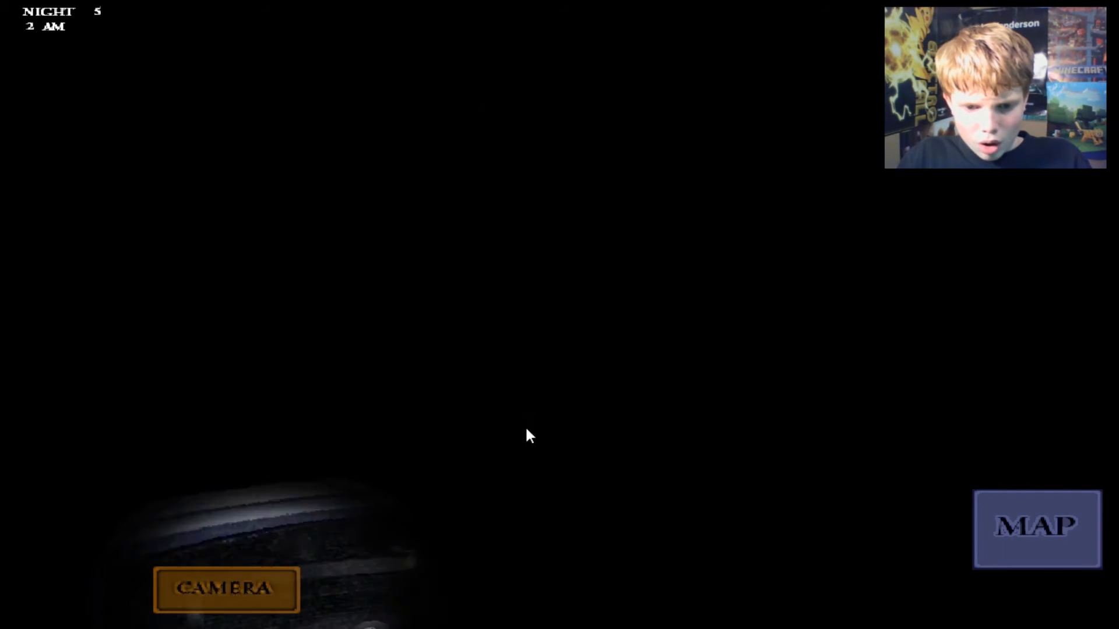
{"action": "left_click", "coordinate": [1036, 527]}
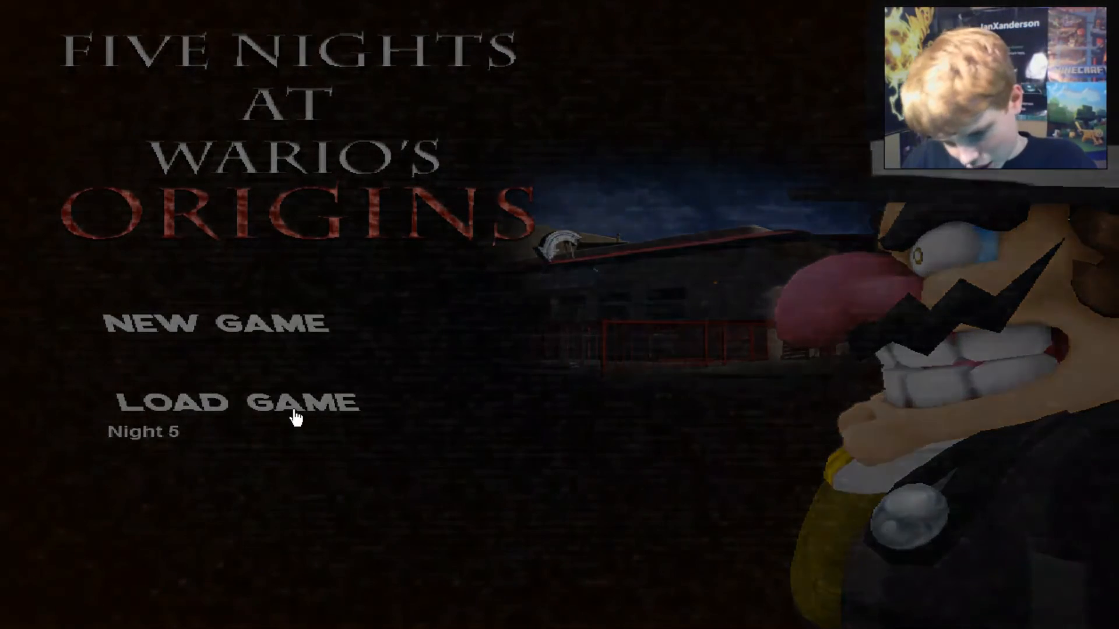
Reload the saved Night 5 and check the cameras until the attempt fails at 12 AM.
{"action": "left_click", "coordinate": [239, 401]}
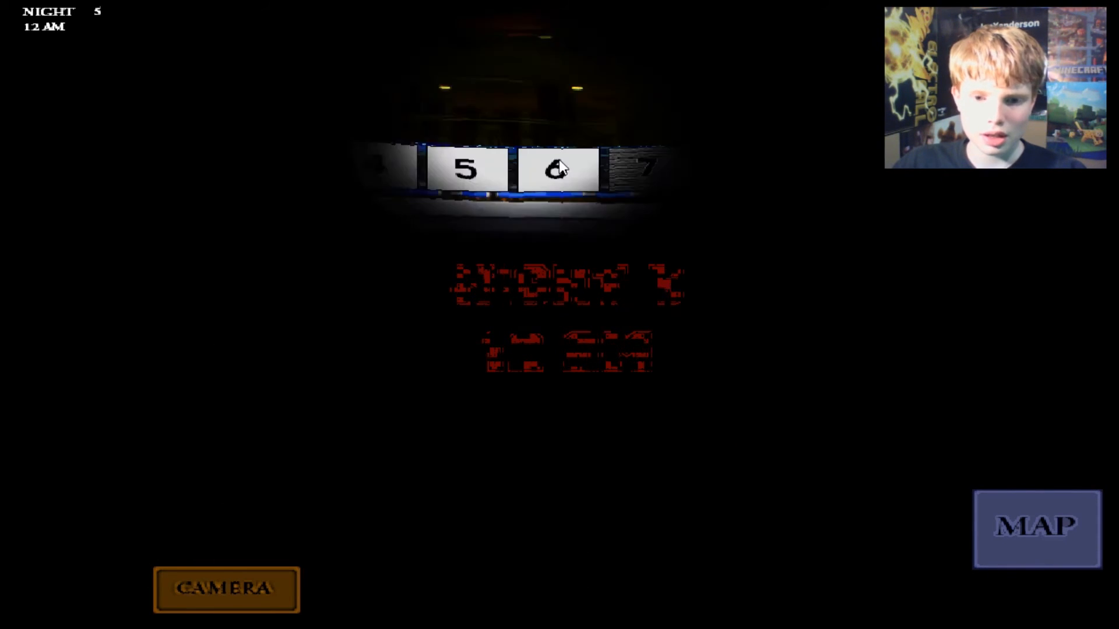
{"action": "left_click", "coordinate": [226, 590]}
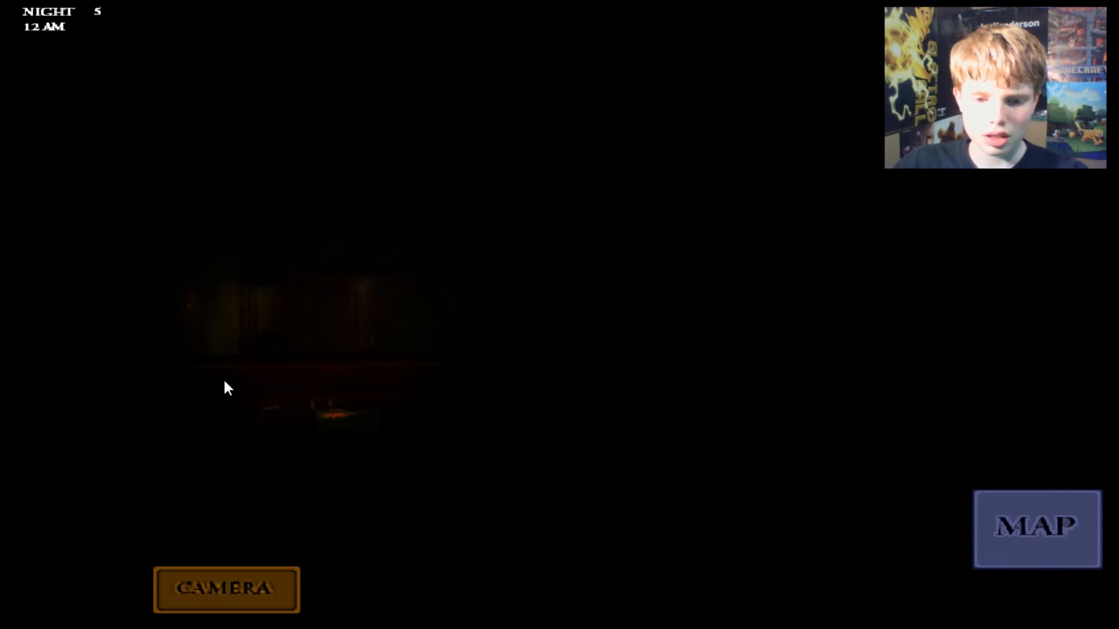
{"action": "left_click", "coordinate": [226, 590]}
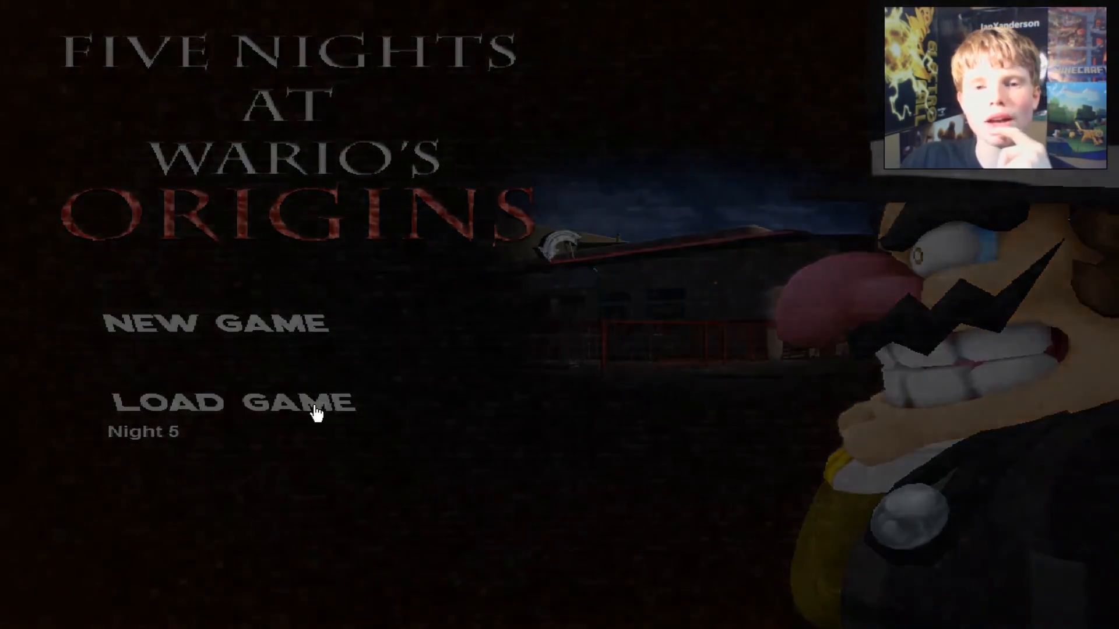
{"action": "left_click", "coordinate": [236, 403]}
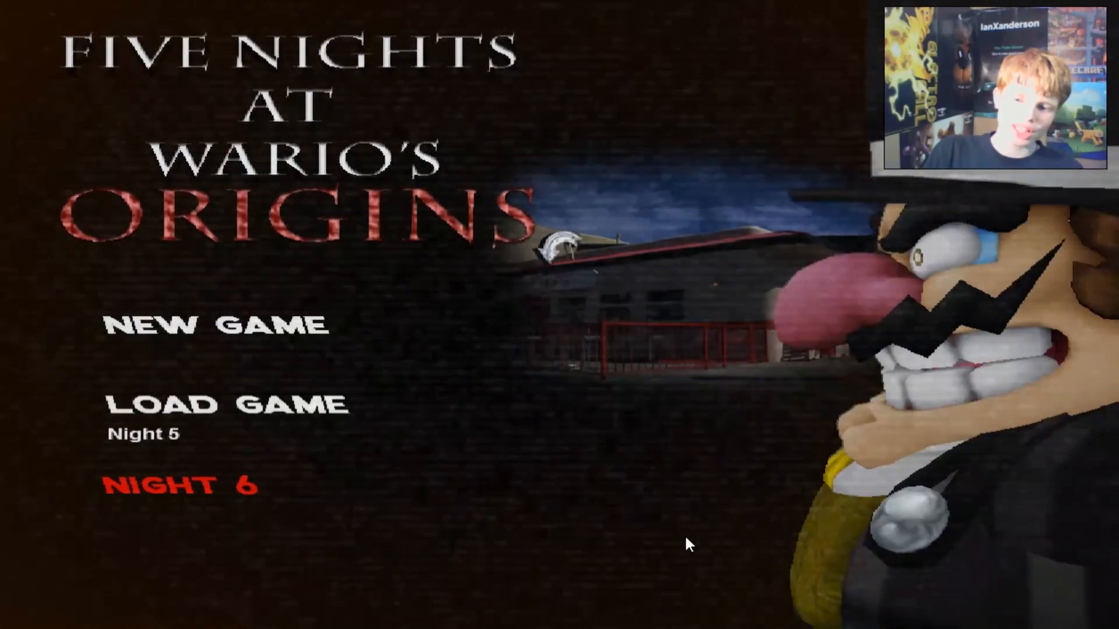
{"action": "mouse_move", "coordinate": [763, 492]}
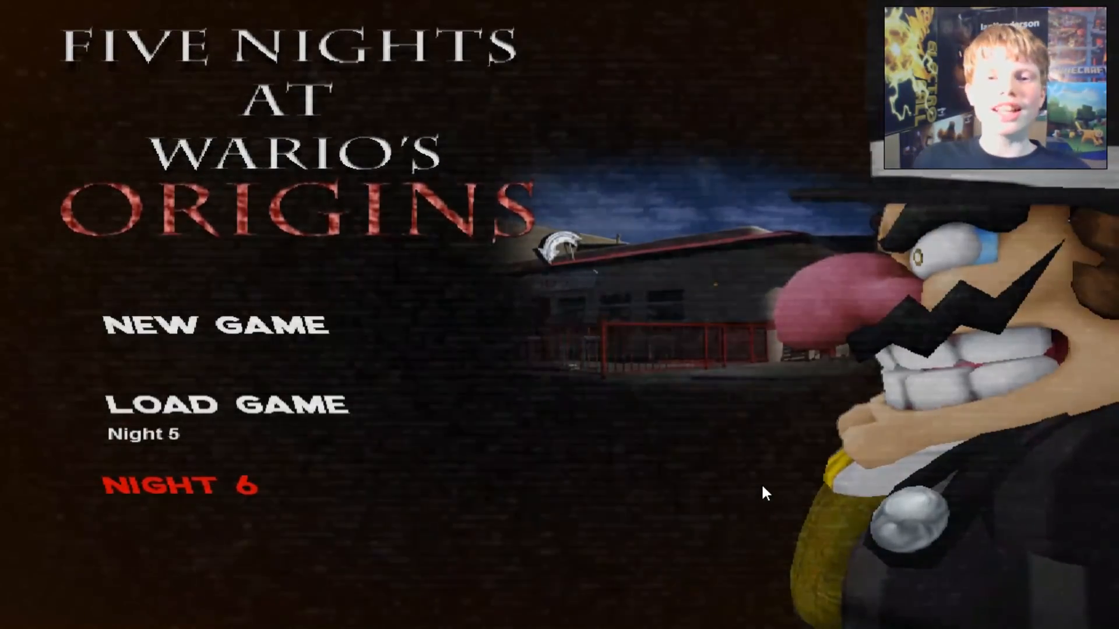